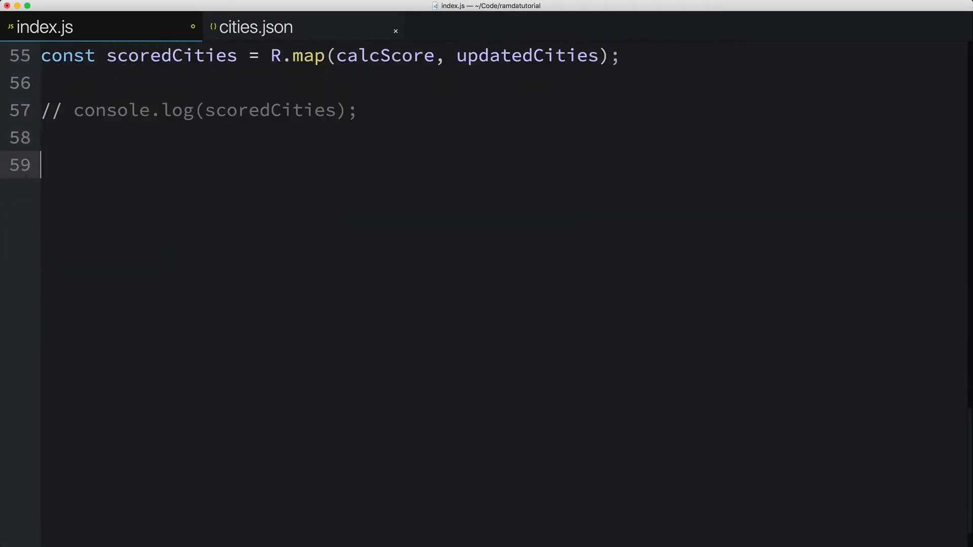
pyautogui.write('const fil')
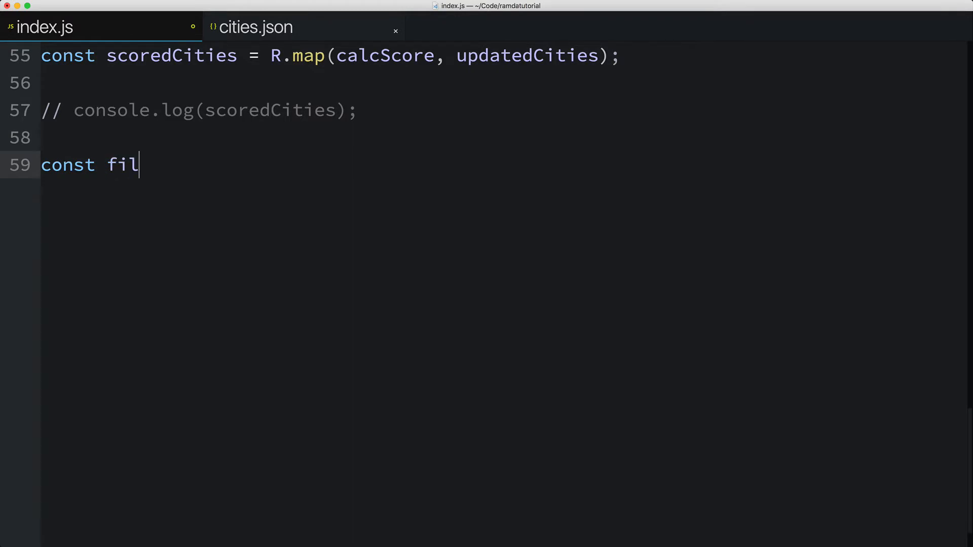
pyautogui.write('teredCities =')
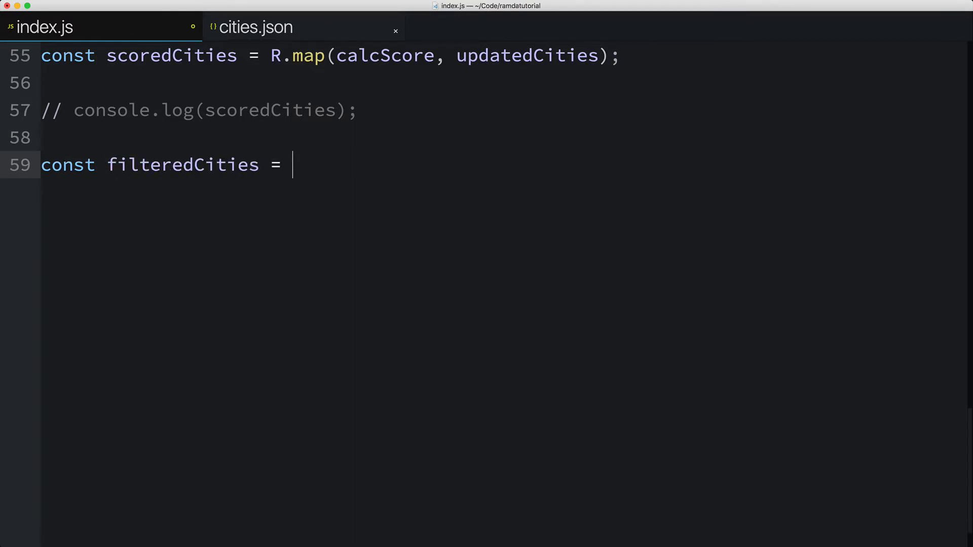
pyautogui.write('R.filter(')
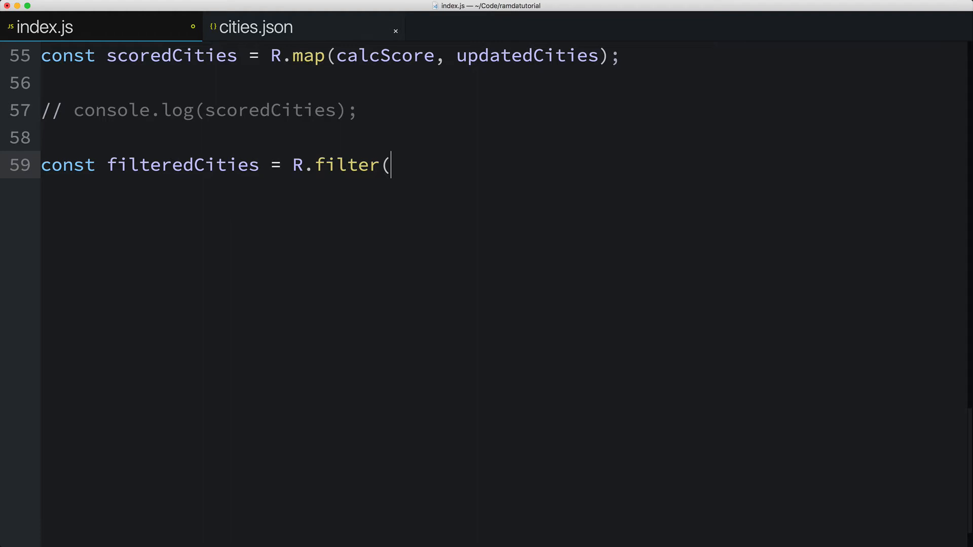
pyautogui.write('filterByWea')
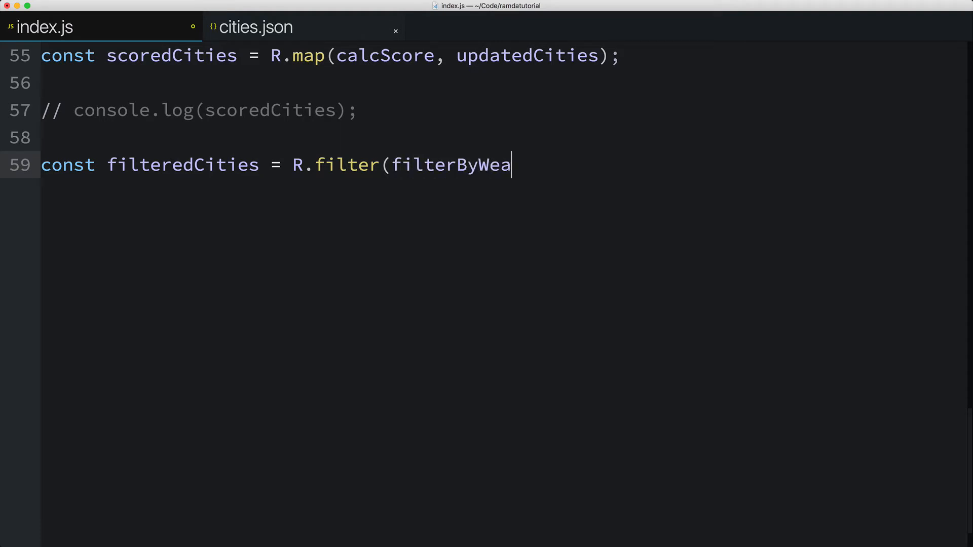
pyautogui.write('ther')
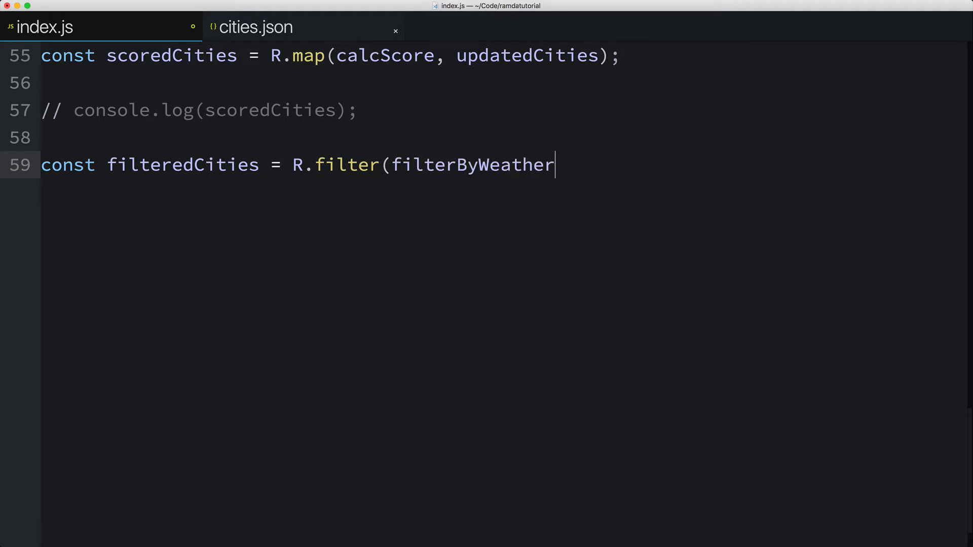
pyautogui.write(', scoredCities);')
pyautogui.write('con')
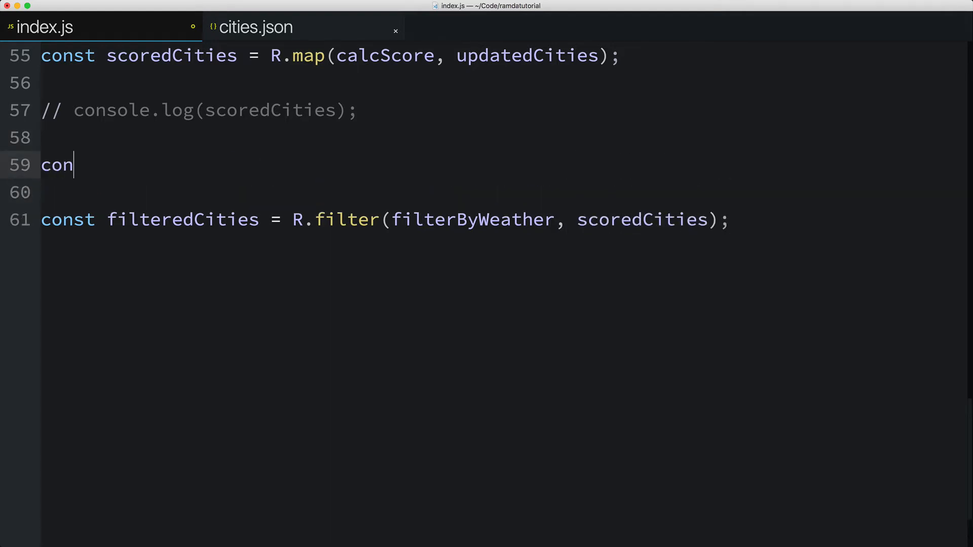
pyautogui.write('st filterByWeather =')
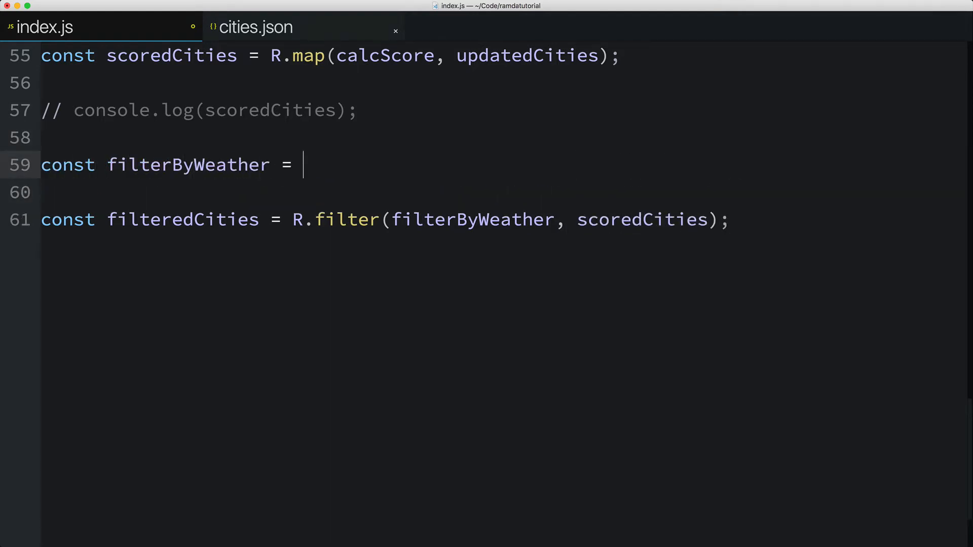
pyautogui.write('city =>')
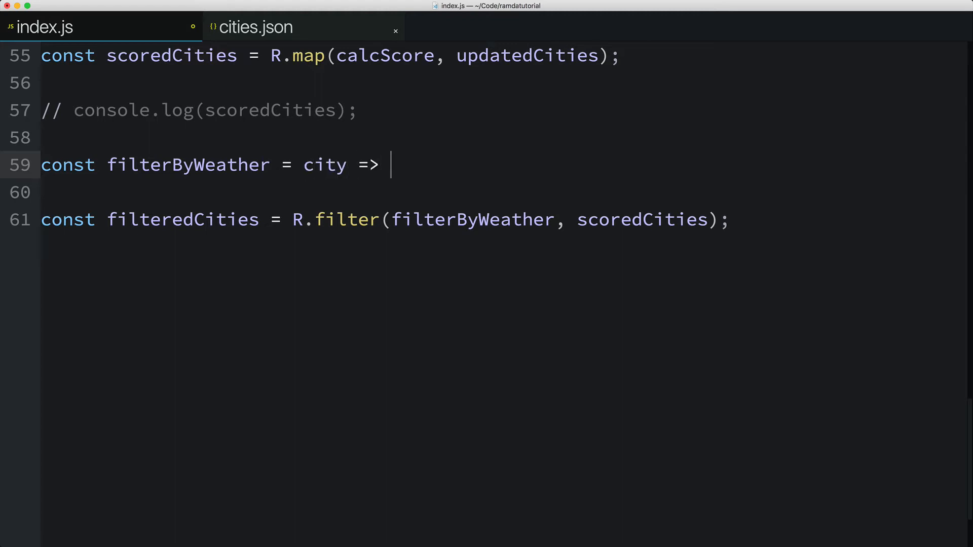
pyautogui.write('{')
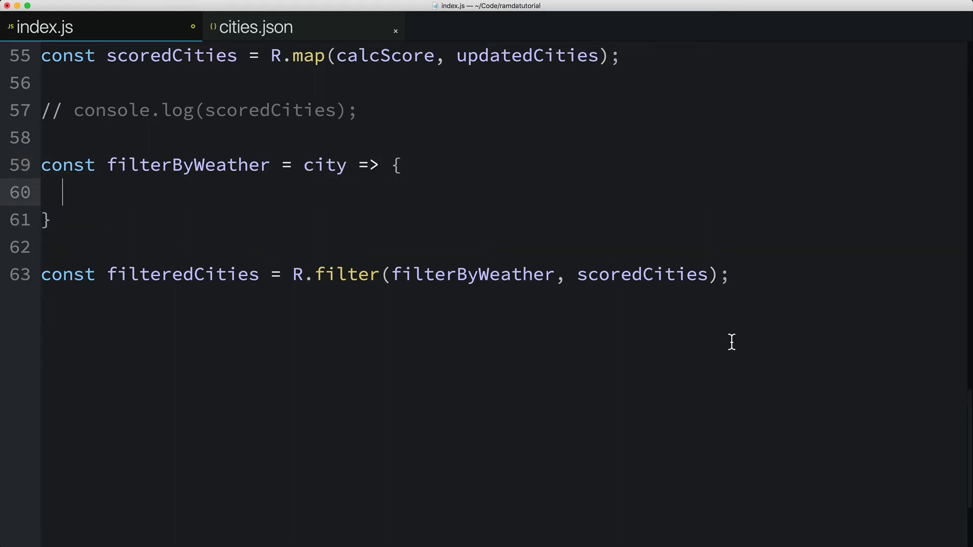
pyautogui.write('return true;')
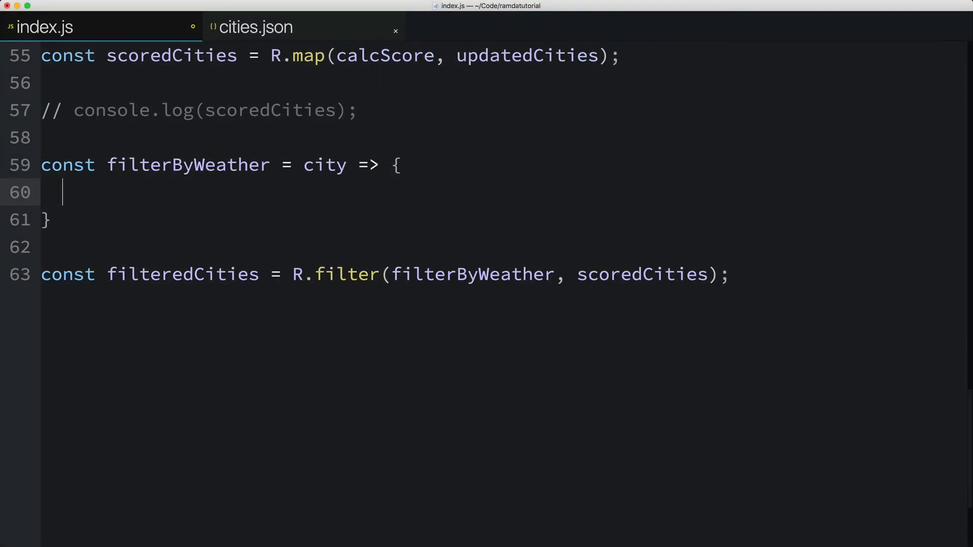
pyautogui.write('const {')
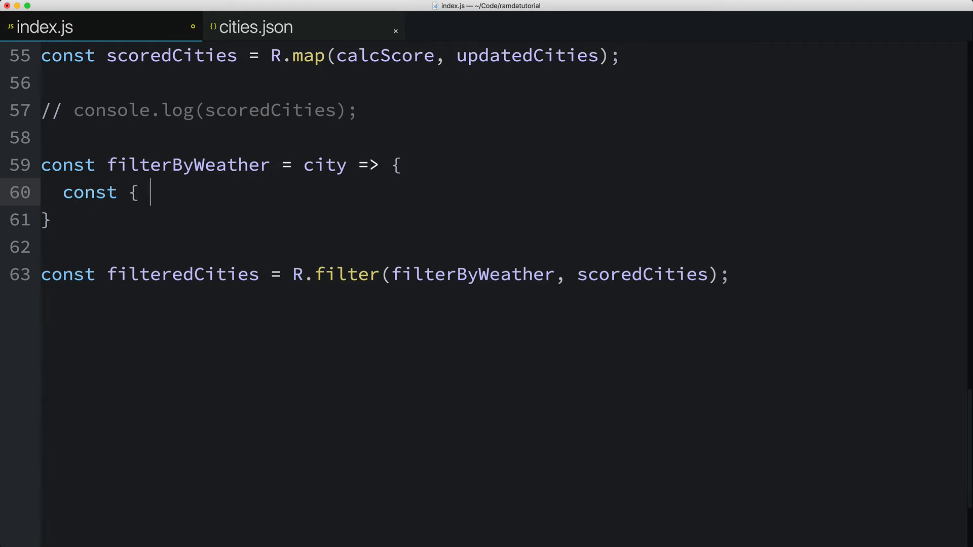
pyautogui.write('temp, humi')
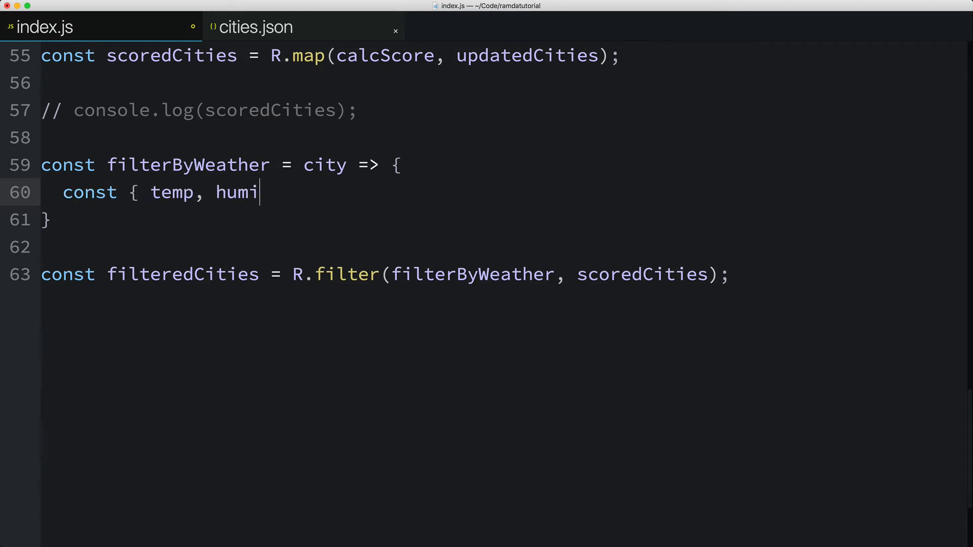
pyautogui.write('dity } = city;')
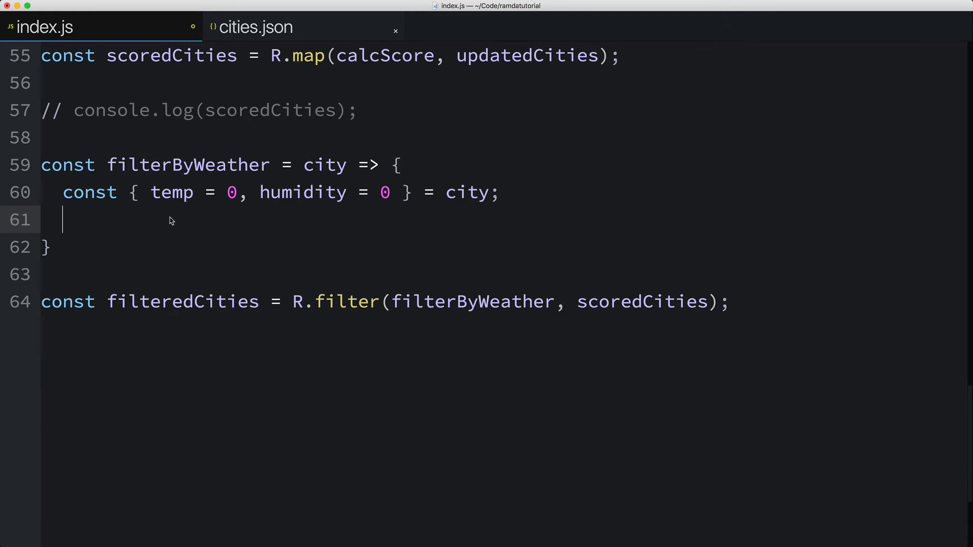
pyautogui.write('return')
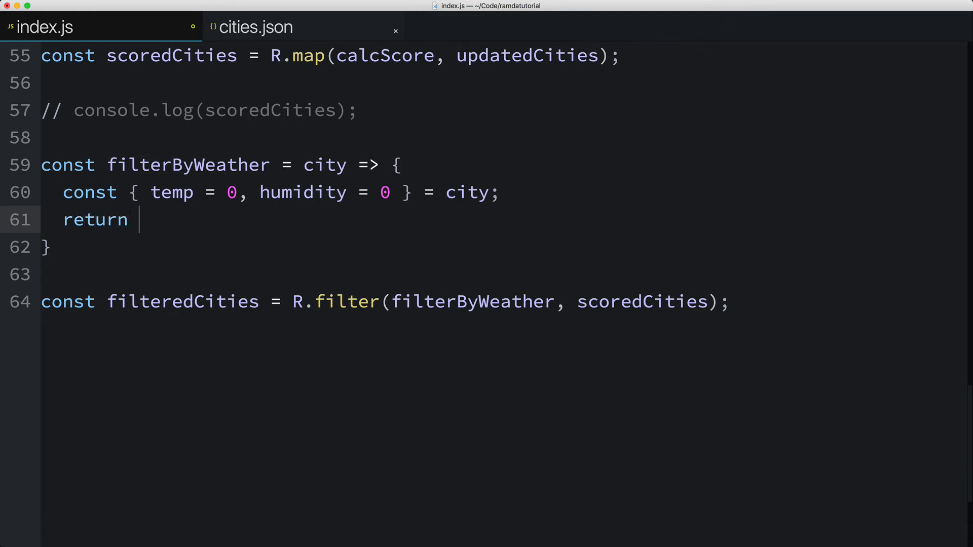
pyautogui.write('temp >')
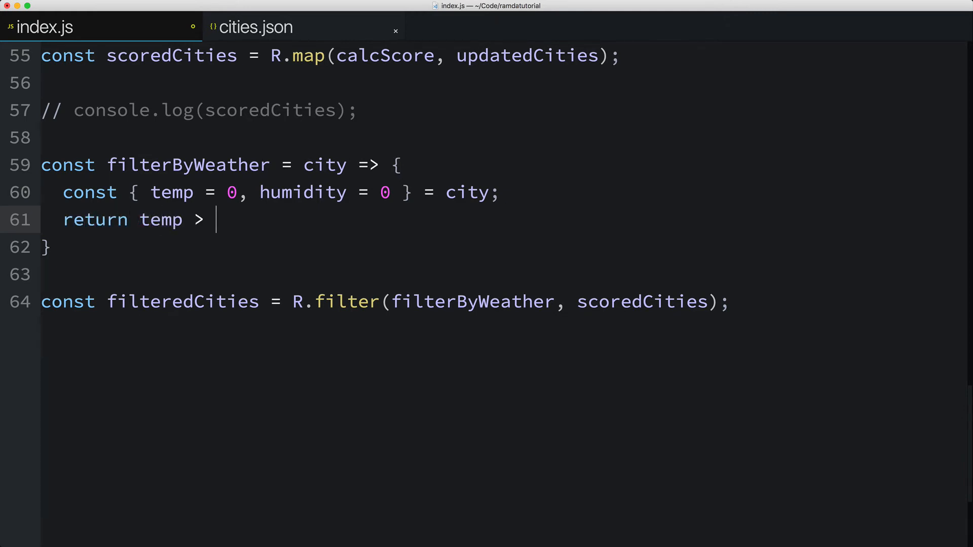
pyautogui.write('68 && temp')
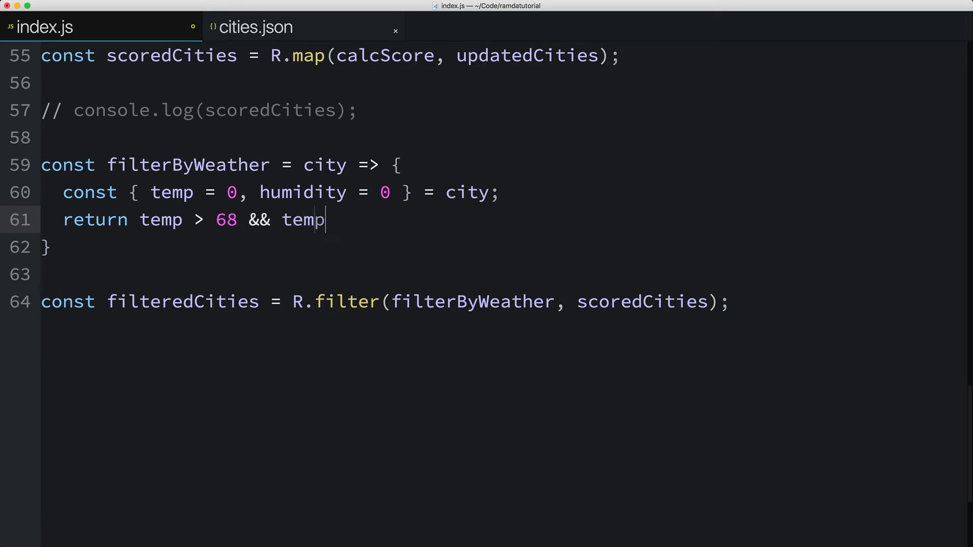
pyautogui.write('< 85')
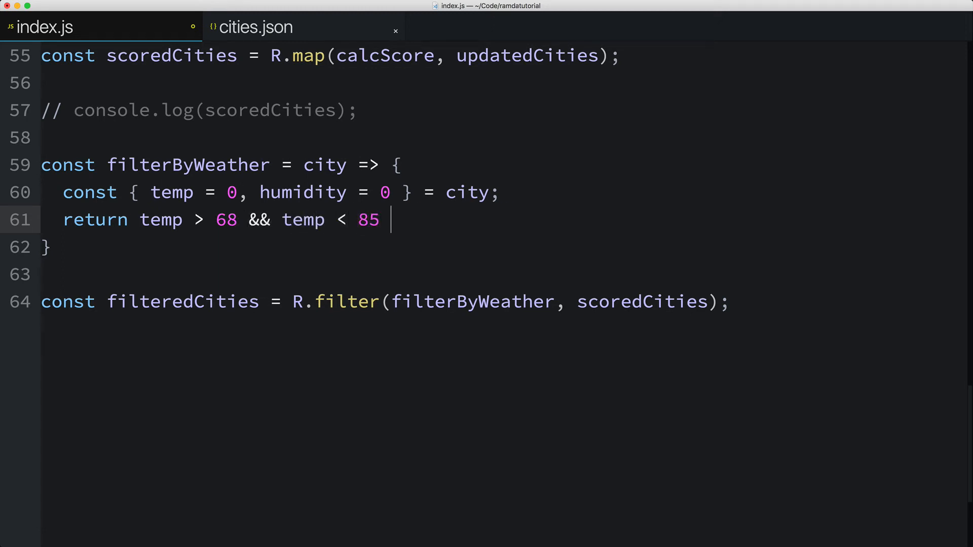
pyautogui.write('&& humidity >')
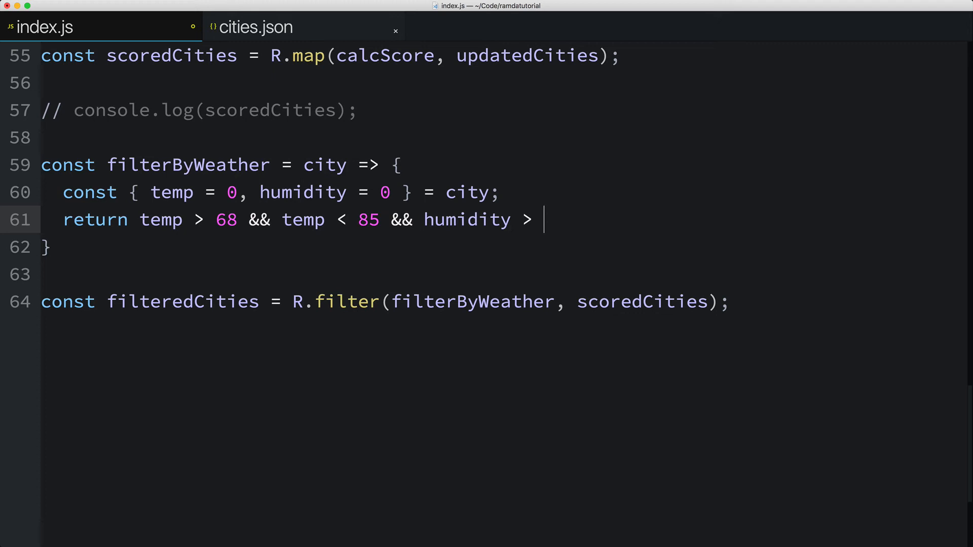
pyautogui.write('30 && hum')
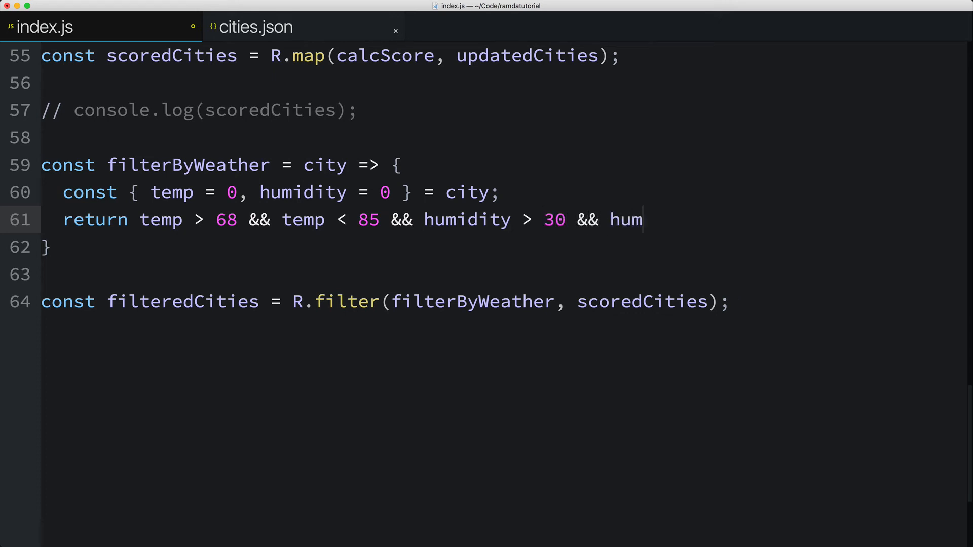
pyautogui.write('idity < 70;')
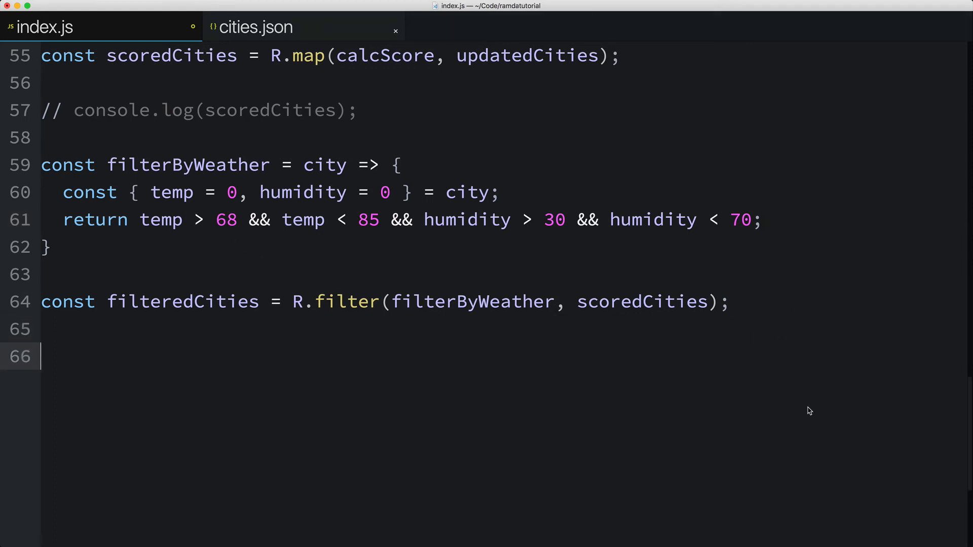
pyautogui.write('console.log(')
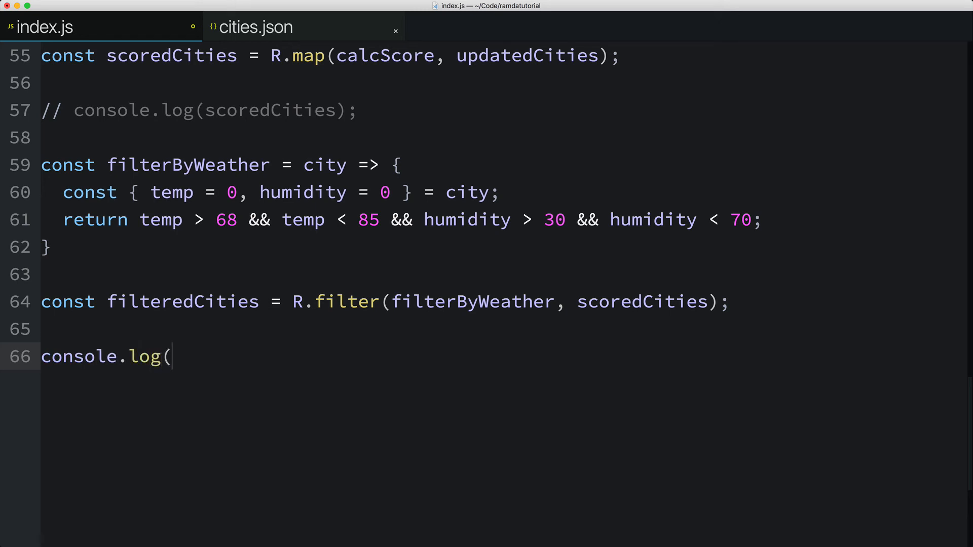
pyautogui.write('R.length(')
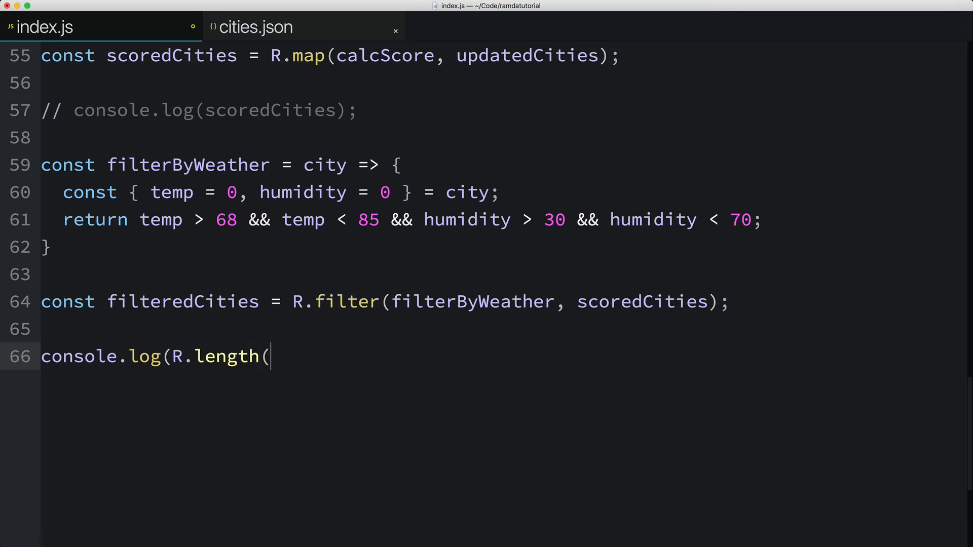
pyautogui.write('filtered')
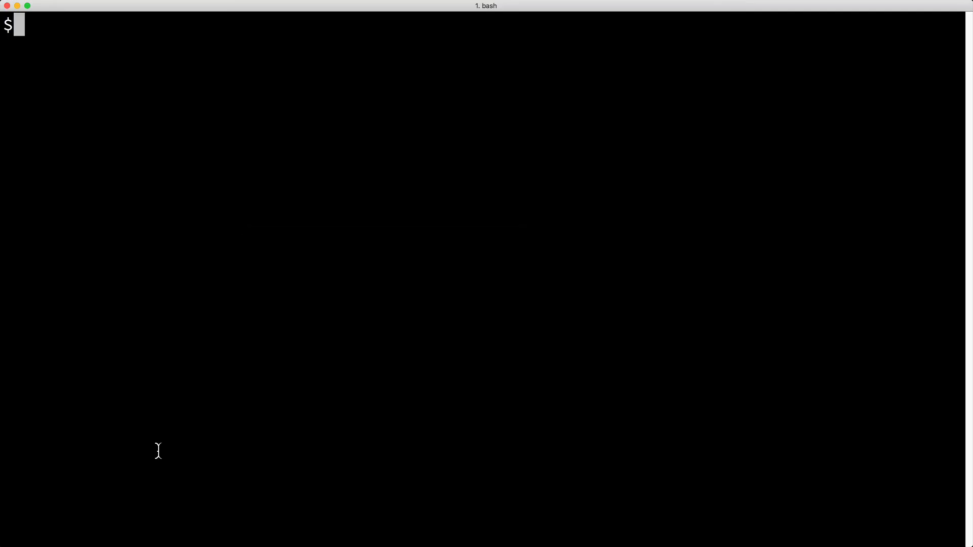
pyautogui.write('node index.js')
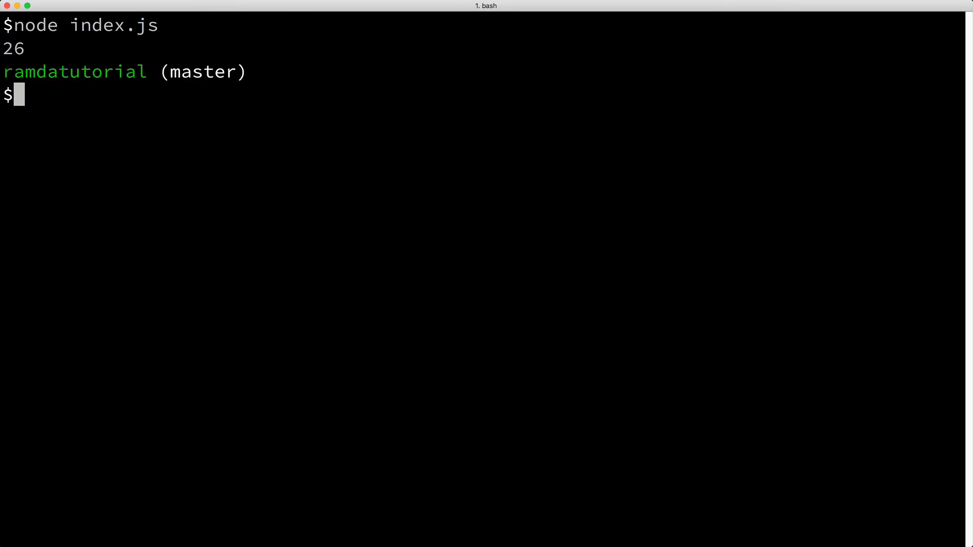